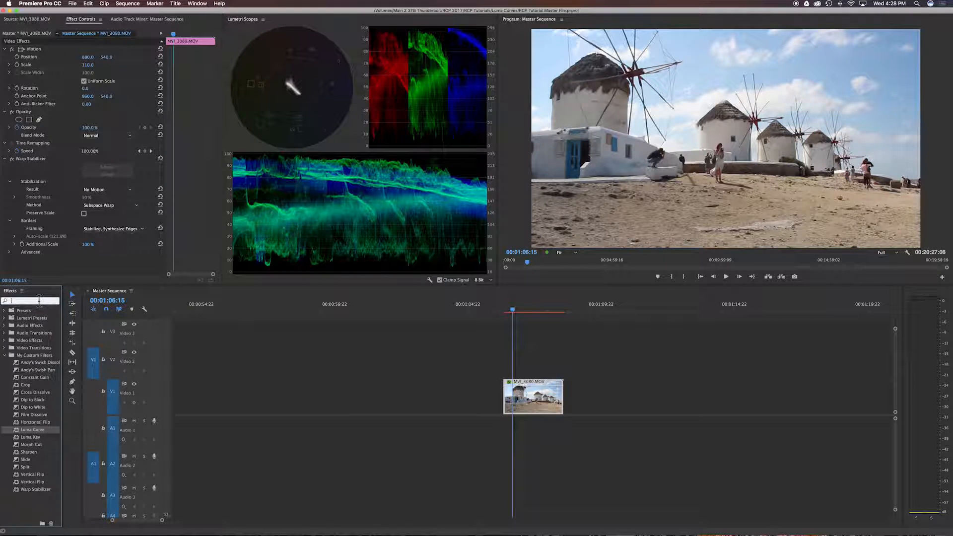
# Step: Search the effects for 'luma' and expand My Custom Filters to reveal Luma Curve
pyautogui.write('luma')
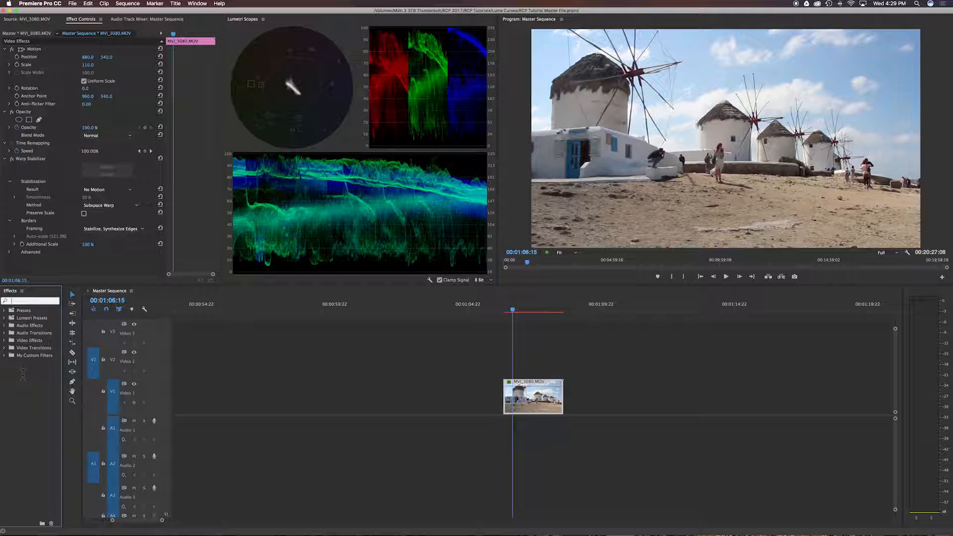
pyautogui.click(4, 355)
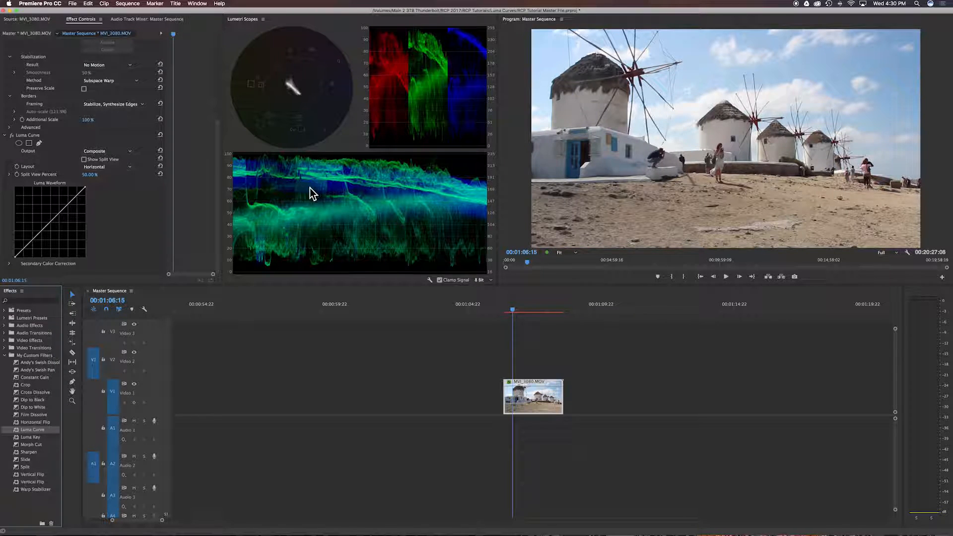
pyautogui.moveTo(469, 182)
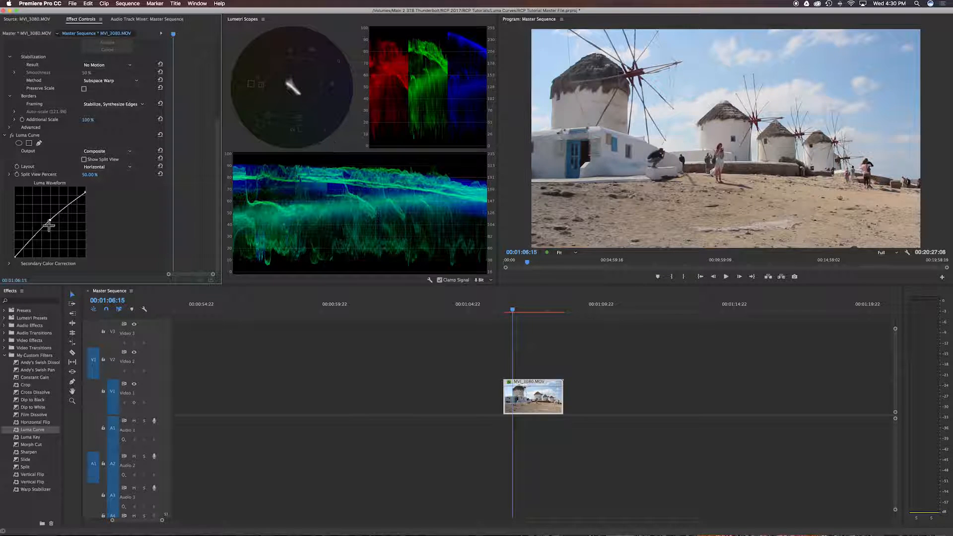
# Step: Bow the Luma Curve's midpoint upward to brighten the windmill clip's midtones
pyautogui.moveTo(48, 227); pyautogui.dragTo(86, 193)
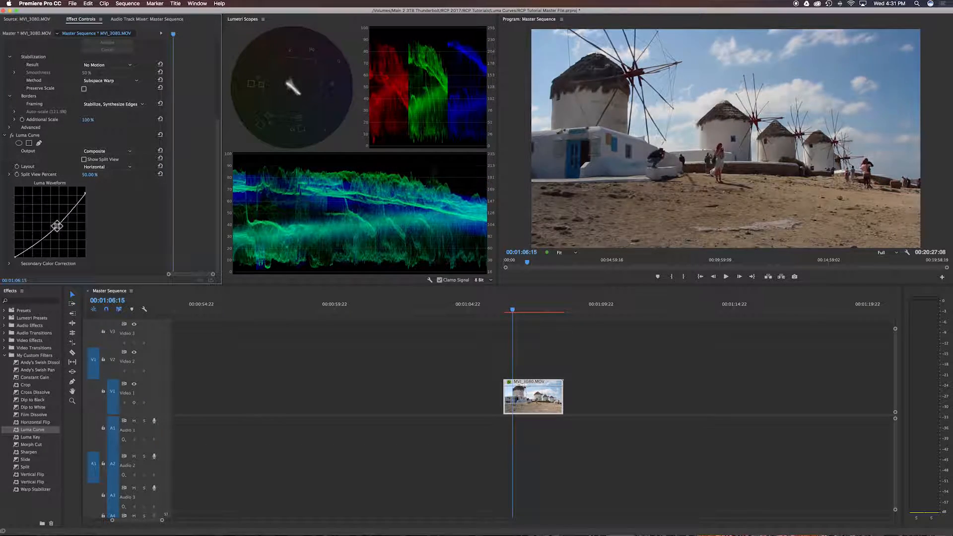
pyautogui.moveTo(57, 227); pyautogui.dragTo(61, 232)
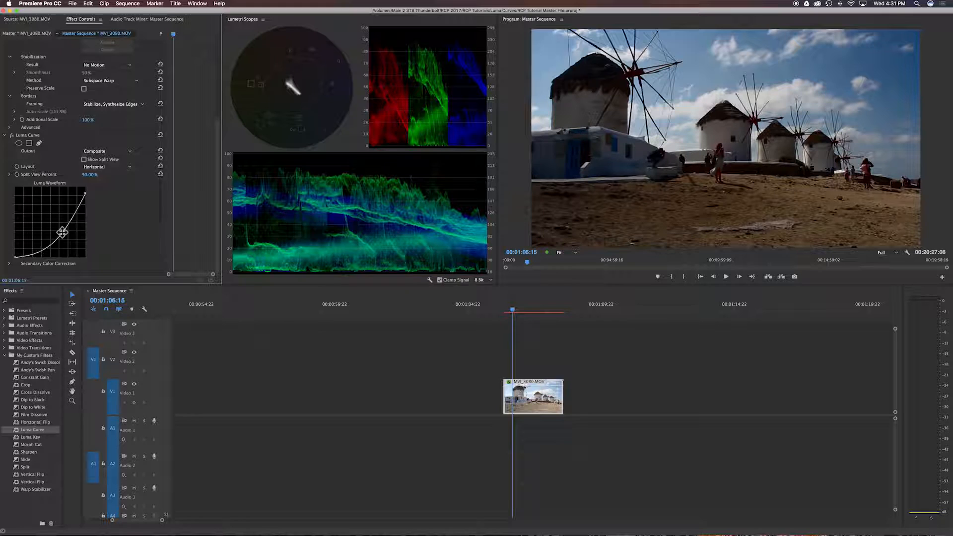
pyautogui.moveTo(62, 232); pyautogui.dragTo(56, 223)
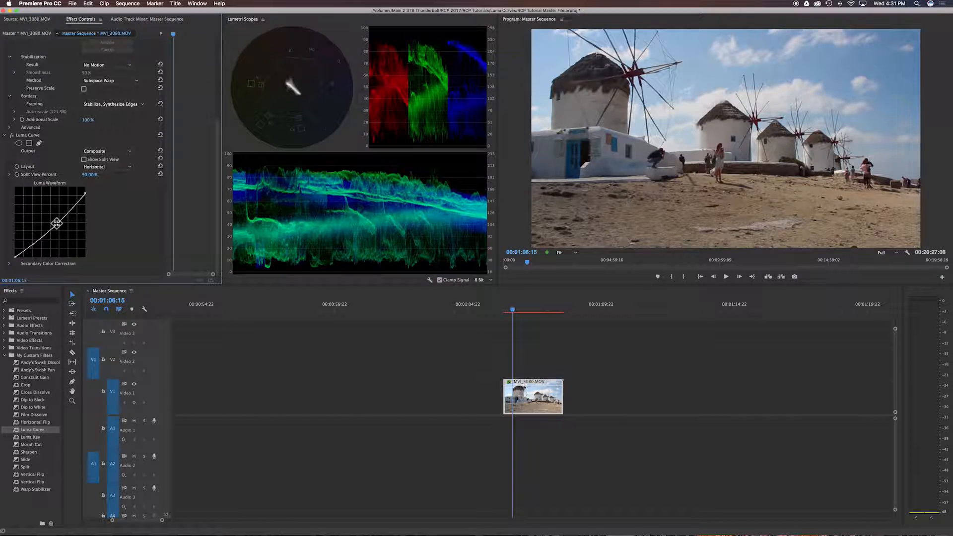